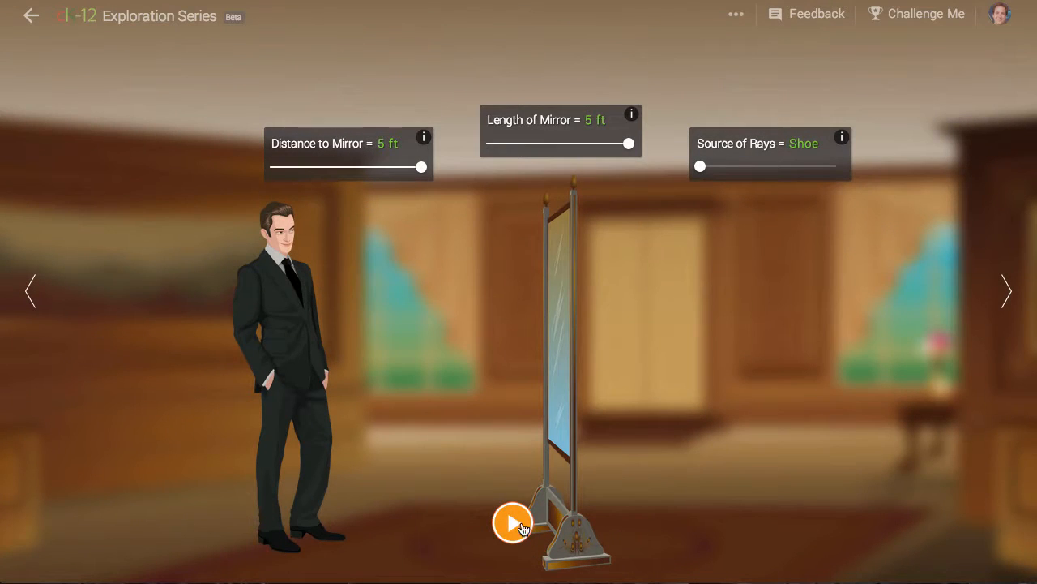
# Run the animation so the shoe's rays reflect off the 5 ft mirror into the man's eye.
pyautogui.click(512, 522)
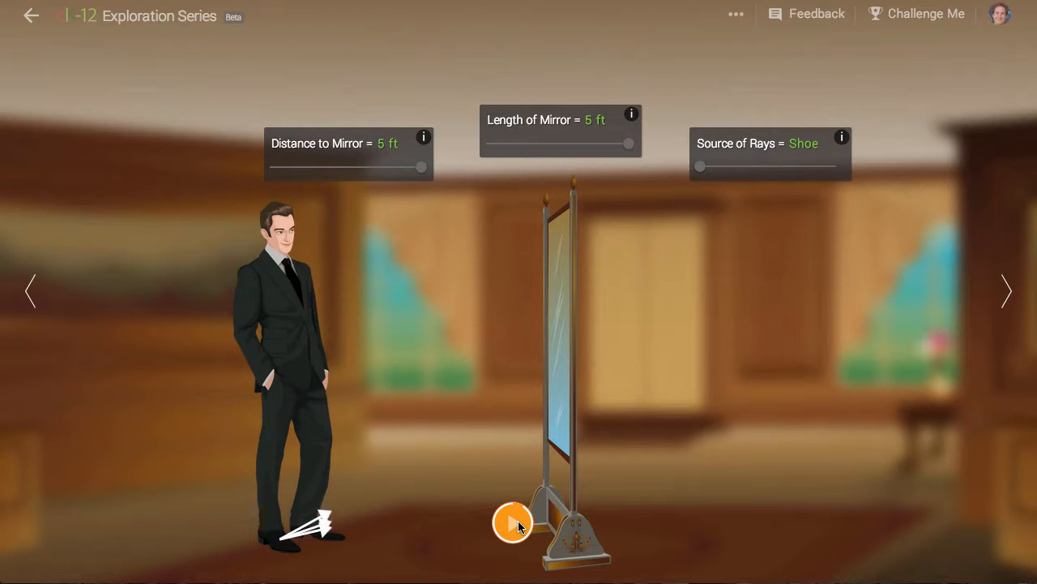
pyautogui.click(512, 522)
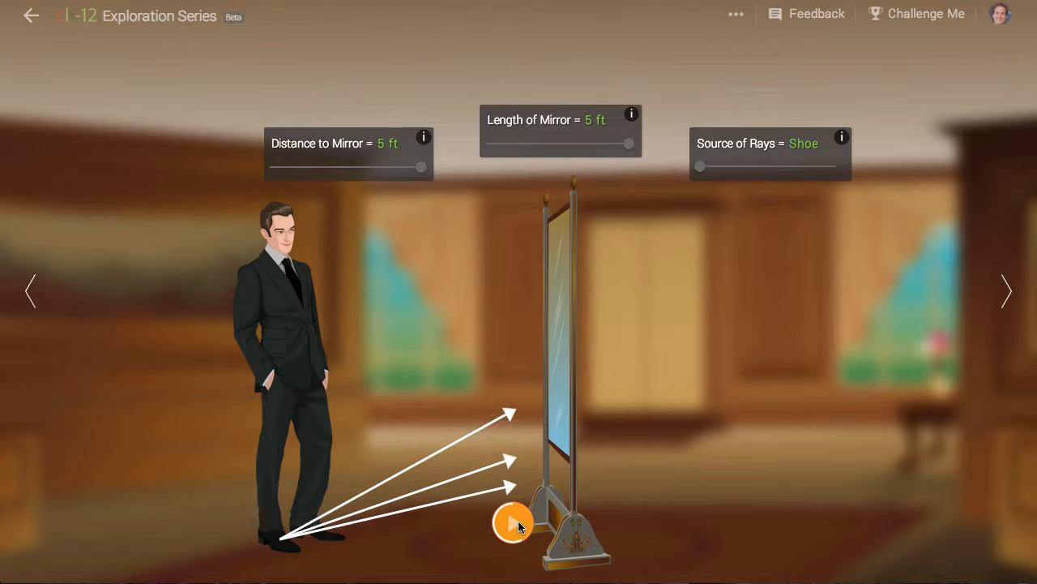
pyautogui.click(514, 522)
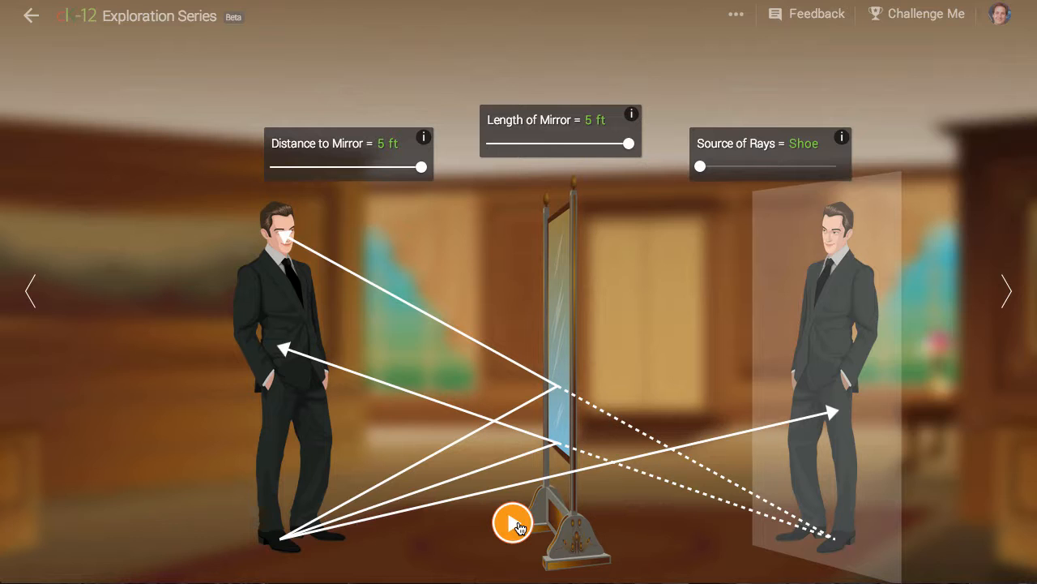
pyautogui.click(512, 522)
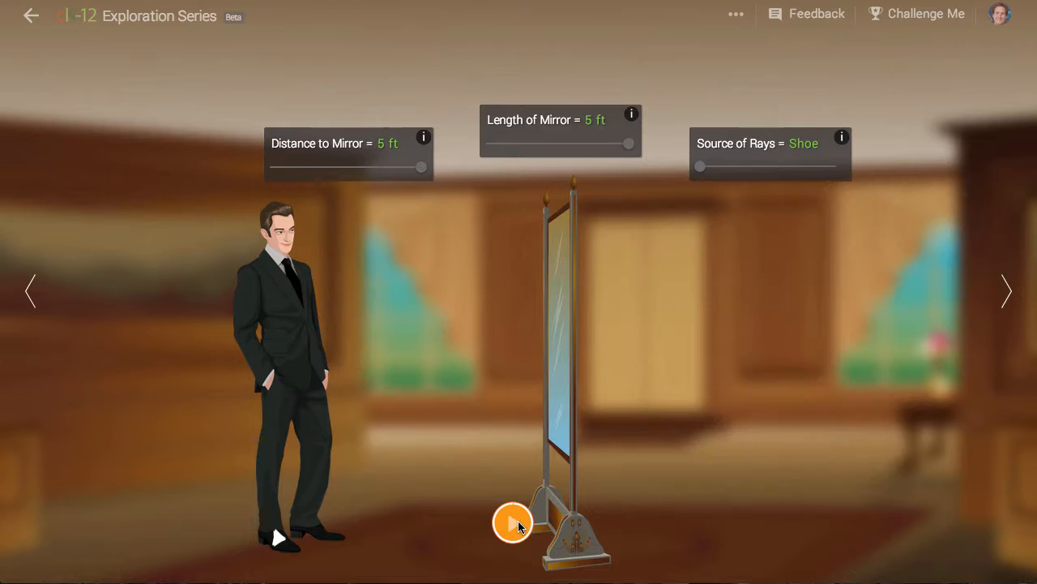
pyautogui.click(512, 522)
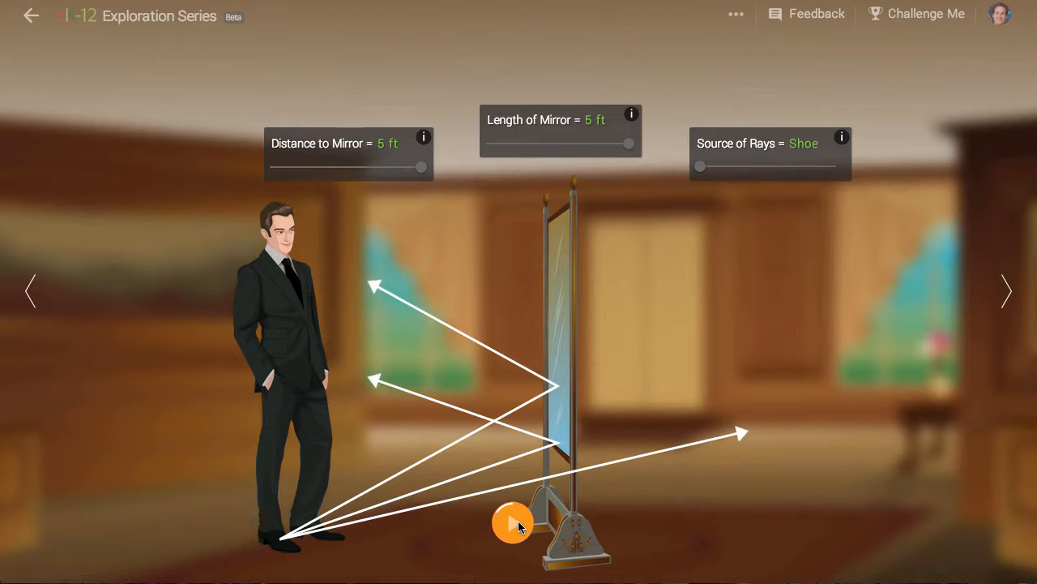
pyautogui.click(513, 522)
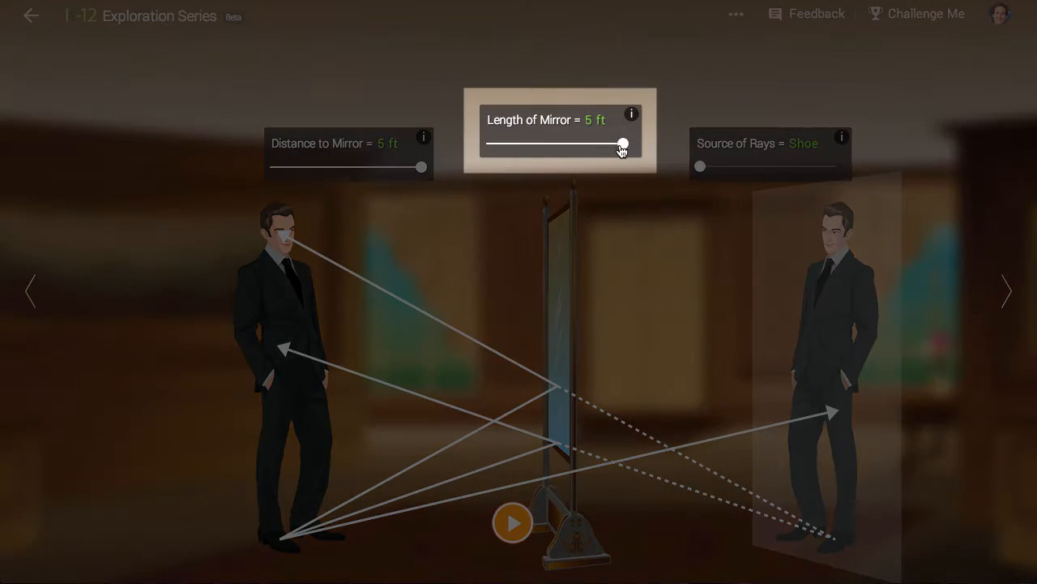
# Set mirror length to 4 ft and rerun the shoe-ray animation toward the eye.
pyautogui.moveTo(622, 143); pyautogui.dragTo(595, 143)
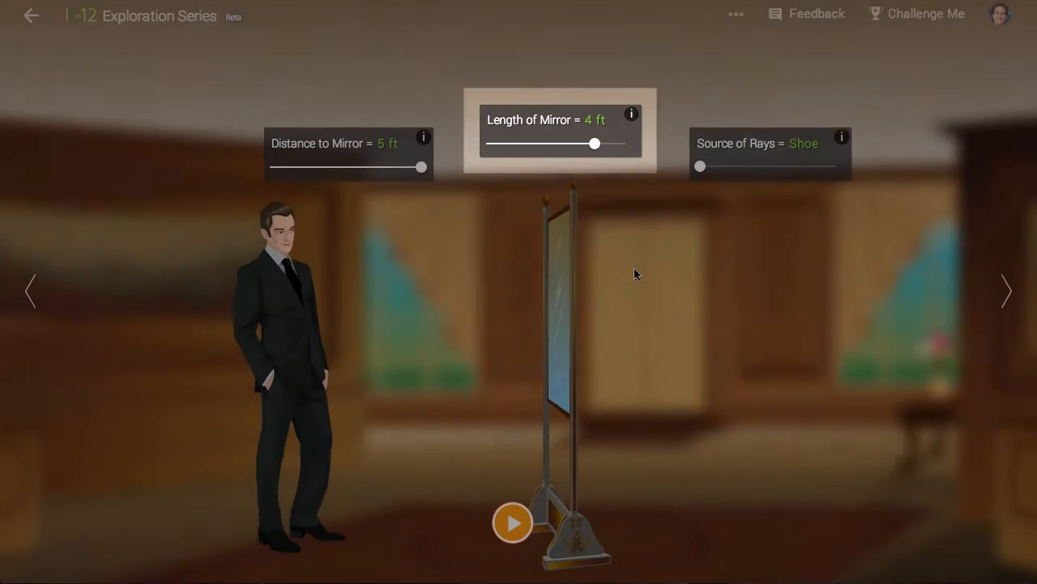
pyautogui.click(512, 522)
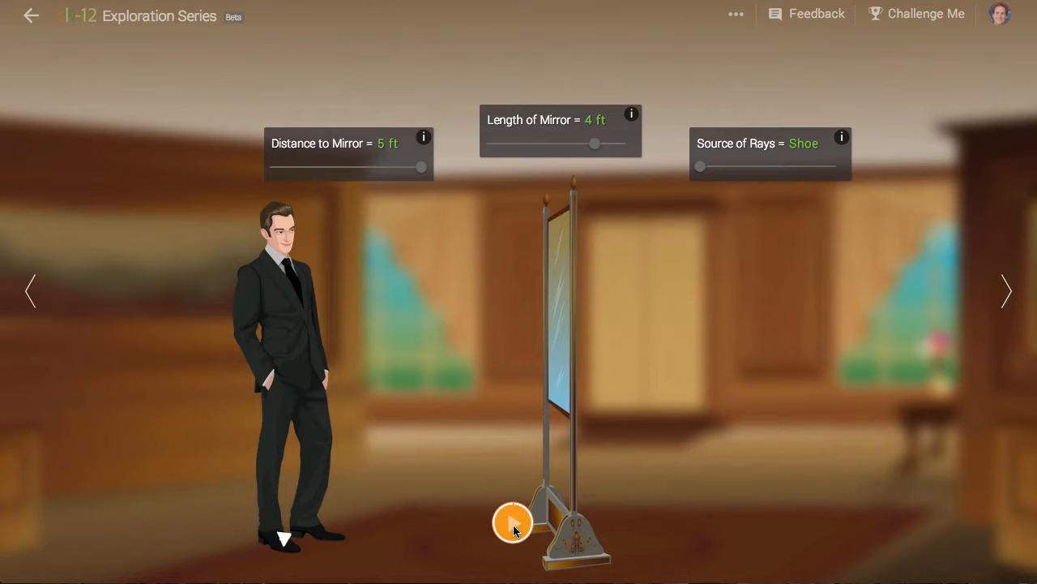
pyautogui.click(512, 522)
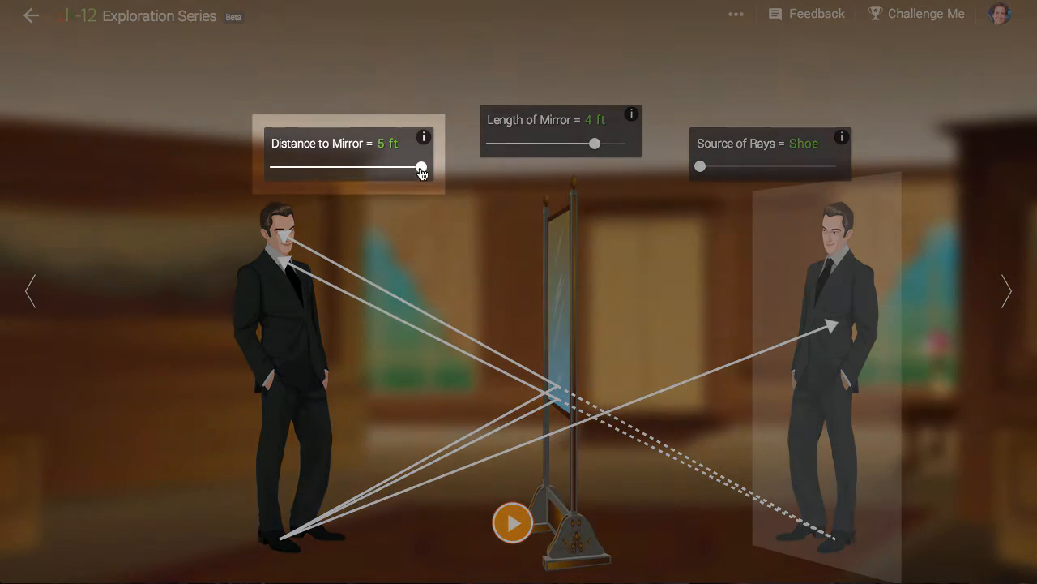
# Set distance to mirror to 2 ft and rerun the shoe rays reflecting to the eye.
pyautogui.moveTo(420, 165); pyautogui.dragTo(389, 166)
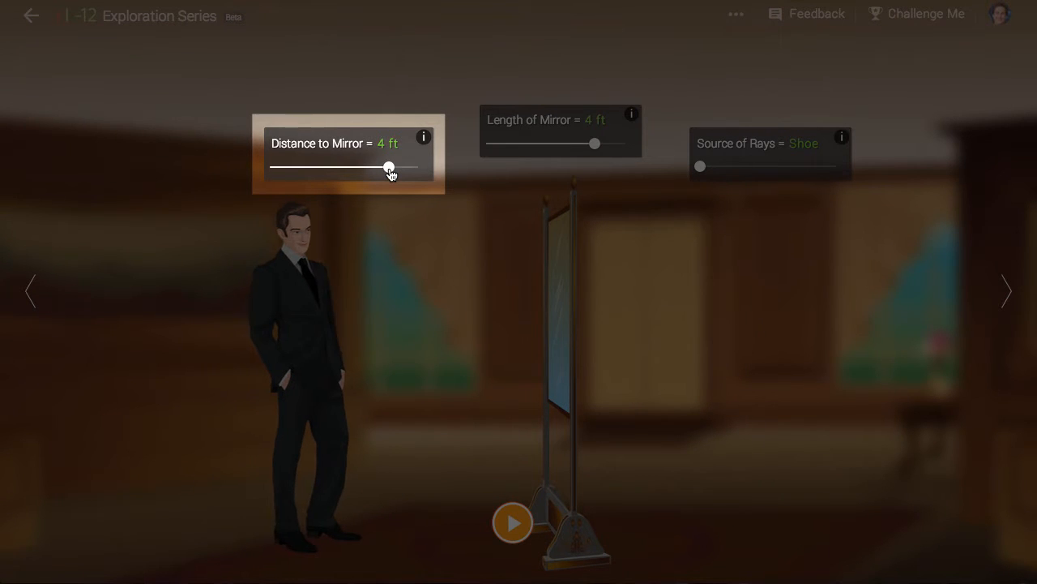
pyautogui.moveTo(389, 166); pyautogui.dragTo(279, 167)
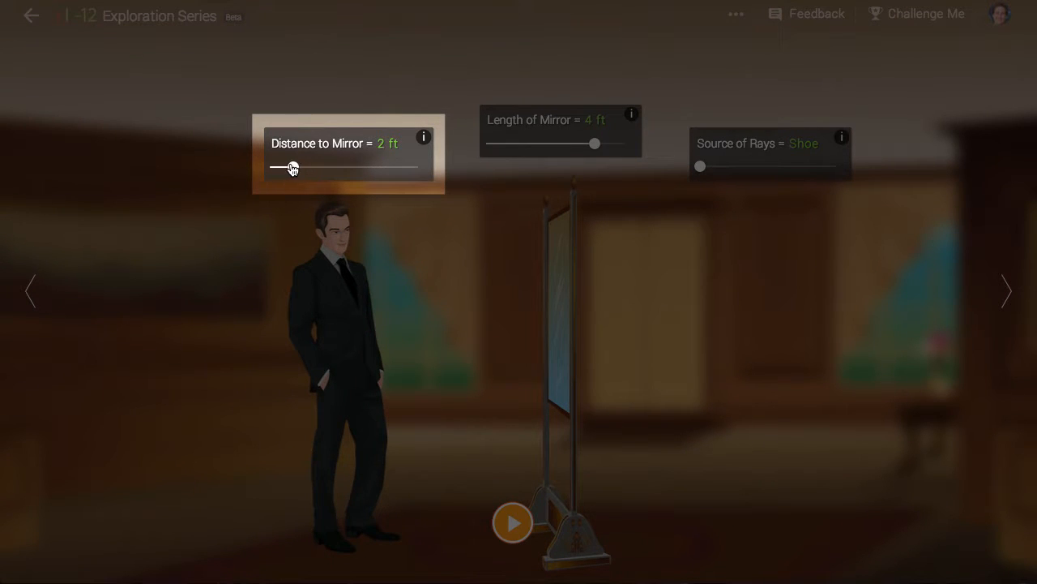
pyautogui.click(512, 522)
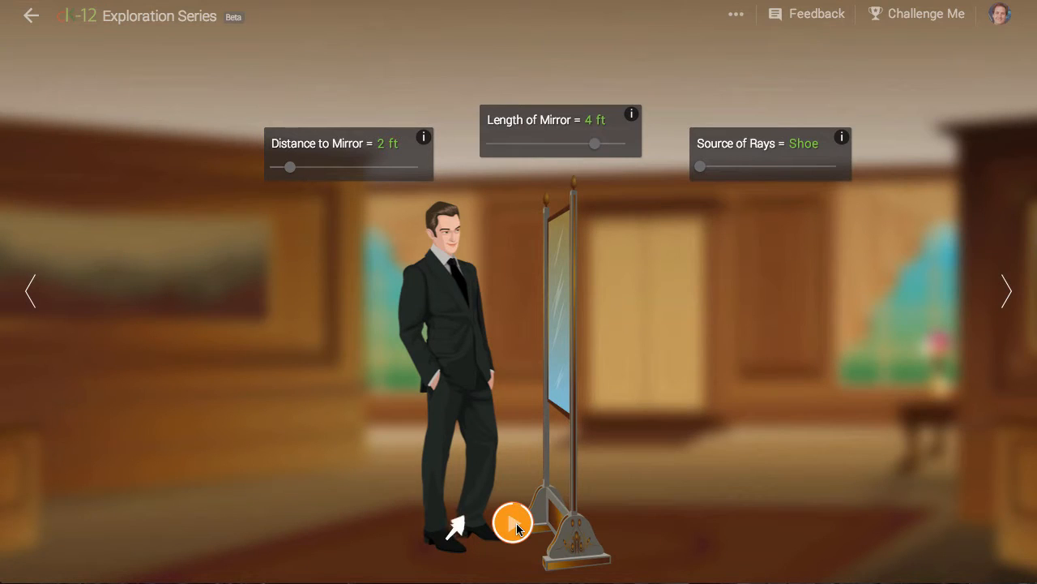
pyautogui.click(512, 522)
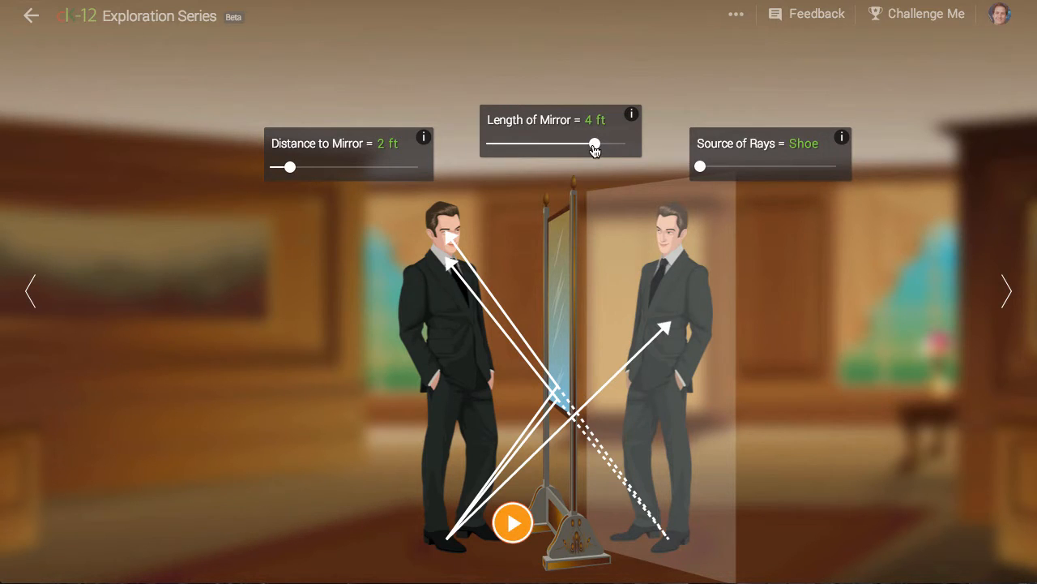
# Set mirror length 2 ft and distance 5 ft, then run the shoe rays toward the short mirror.
pyautogui.moveTo(593, 144); pyautogui.dragTo(509, 144)
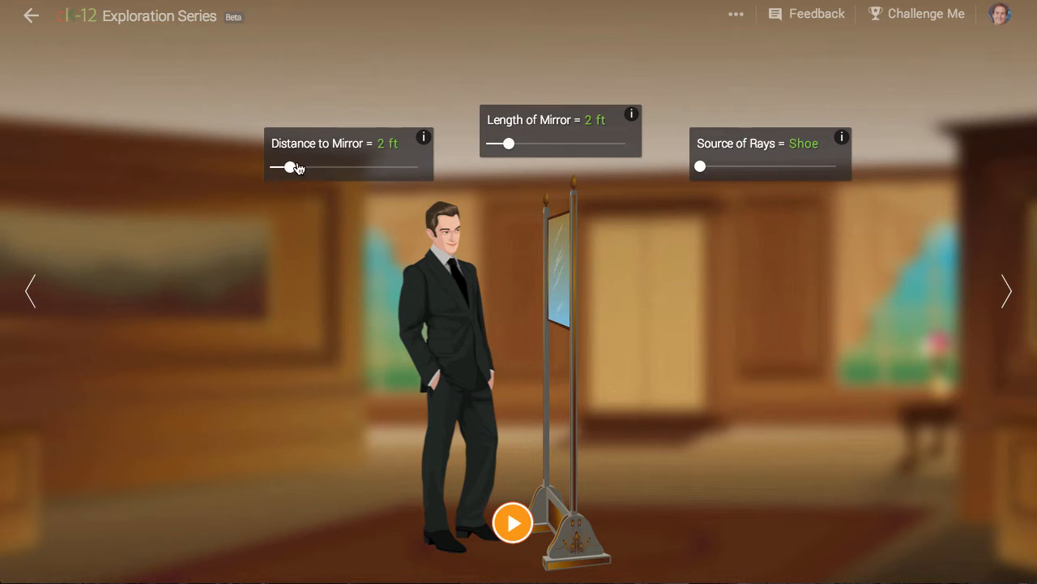
pyautogui.moveTo(290, 167); pyautogui.dragTo(413, 167)
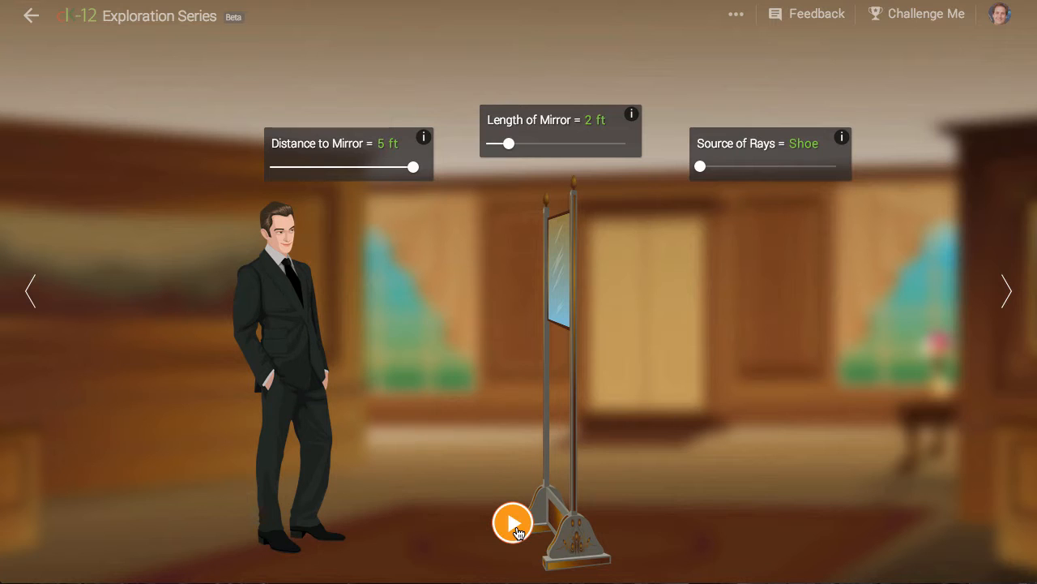
pyautogui.click(512, 522)
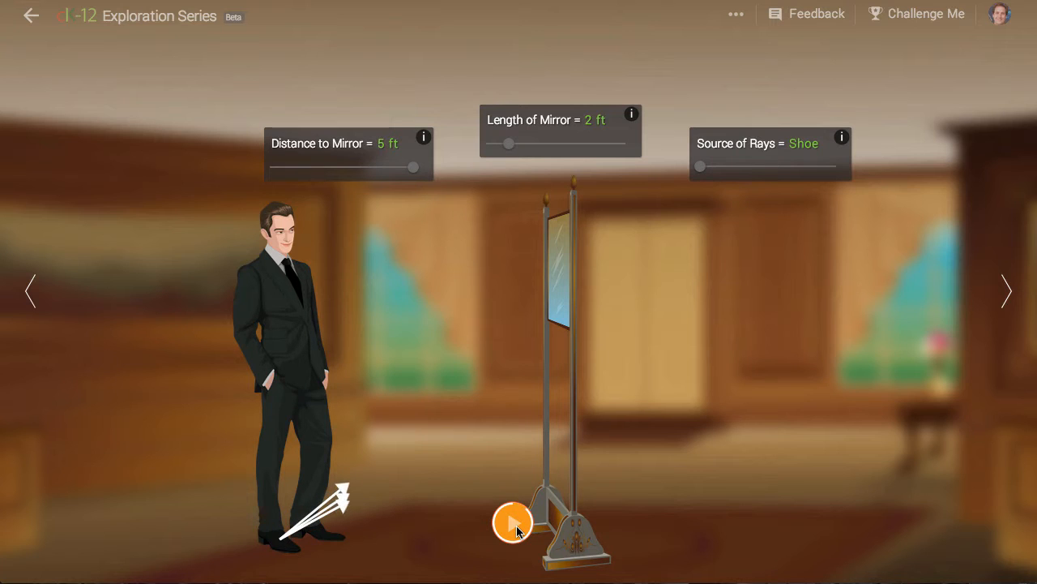
pyautogui.click(512, 522)
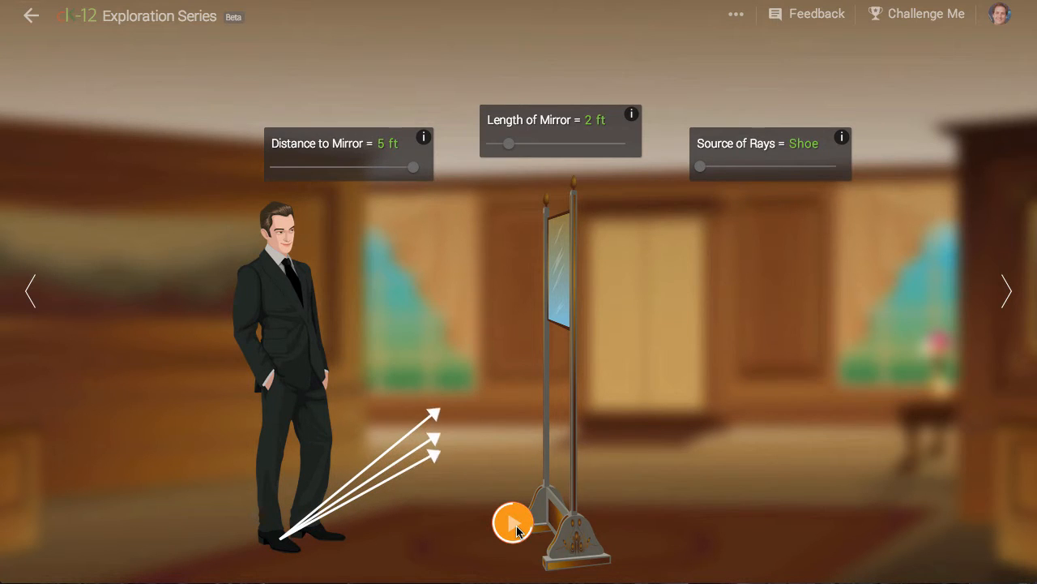
pyautogui.click(512, 522)
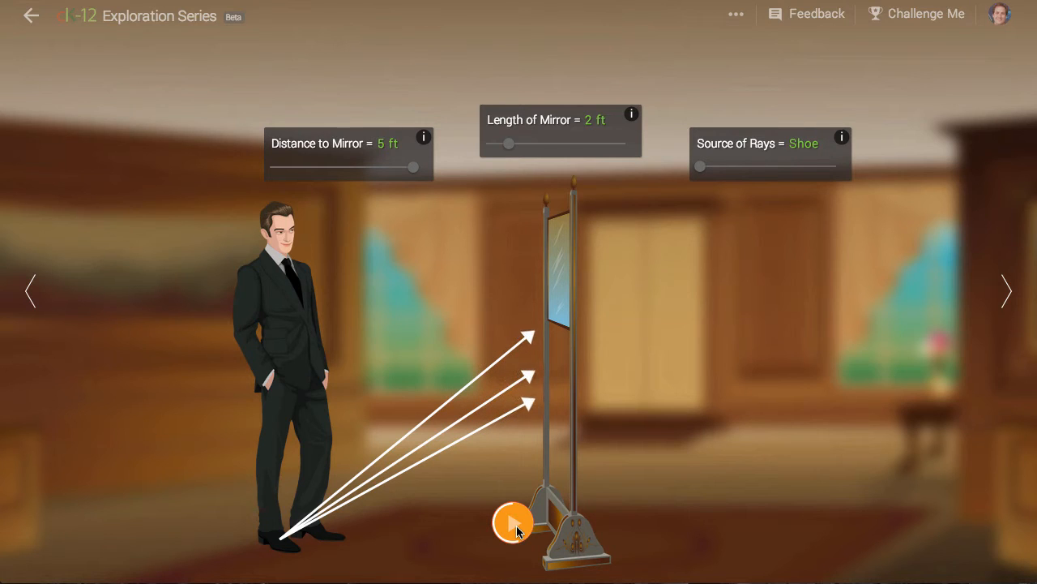
pyautogui.click(512, 522)
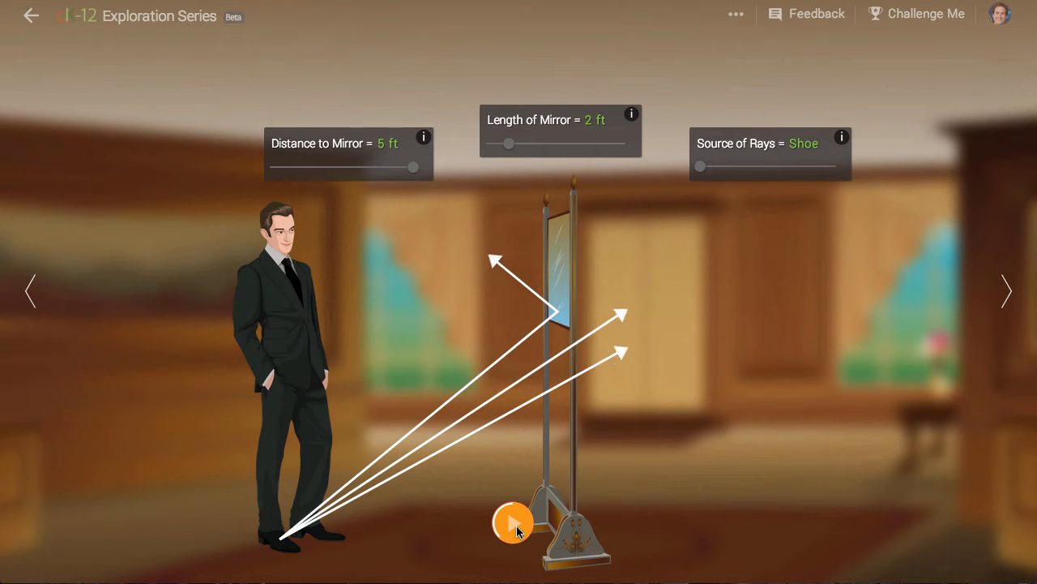